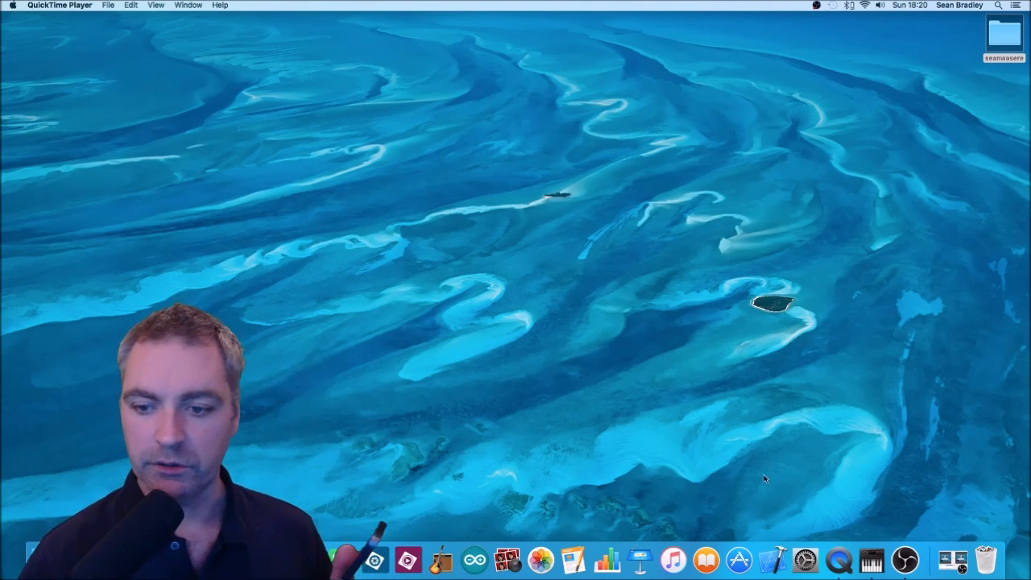
mouse_move(838, 565)
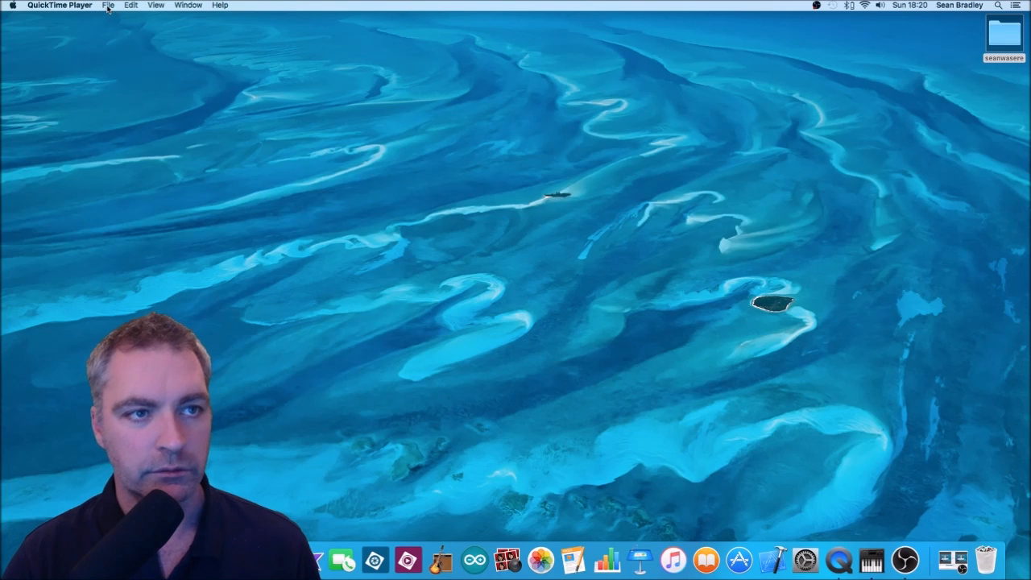
Start a new movie recording with the iPhone selected as the video source.
left_click(111, 5)
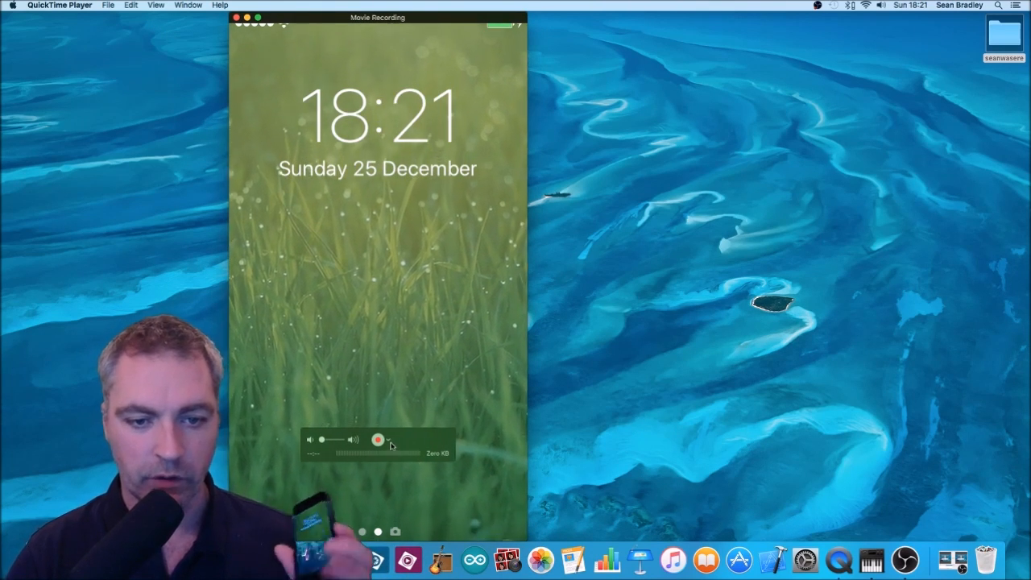
left_click(393, 442)
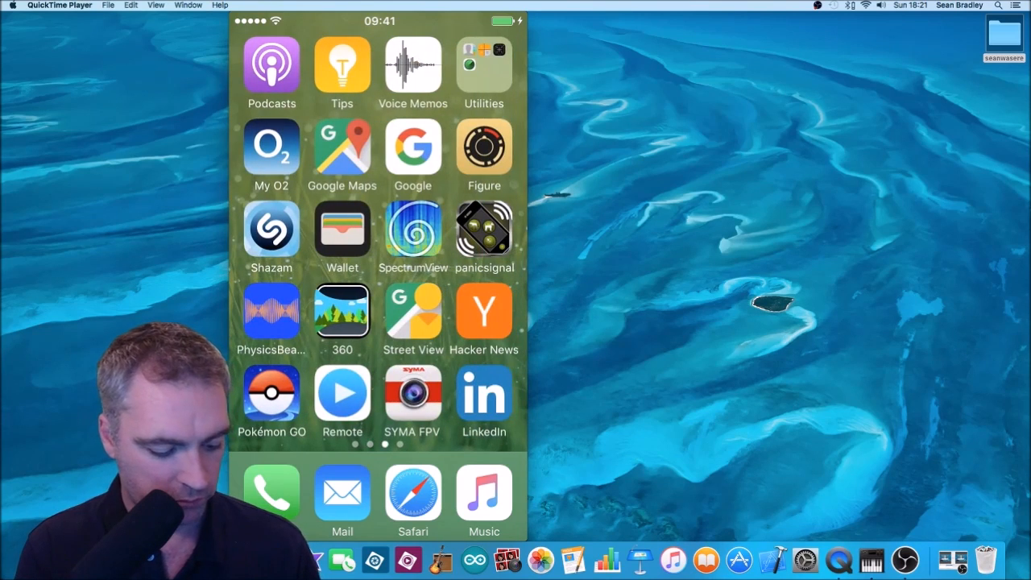
Bring up the 'Feeding Cosmo' YouTube video page on the mirrored iPhone in landscape.
left_click(412, 497)
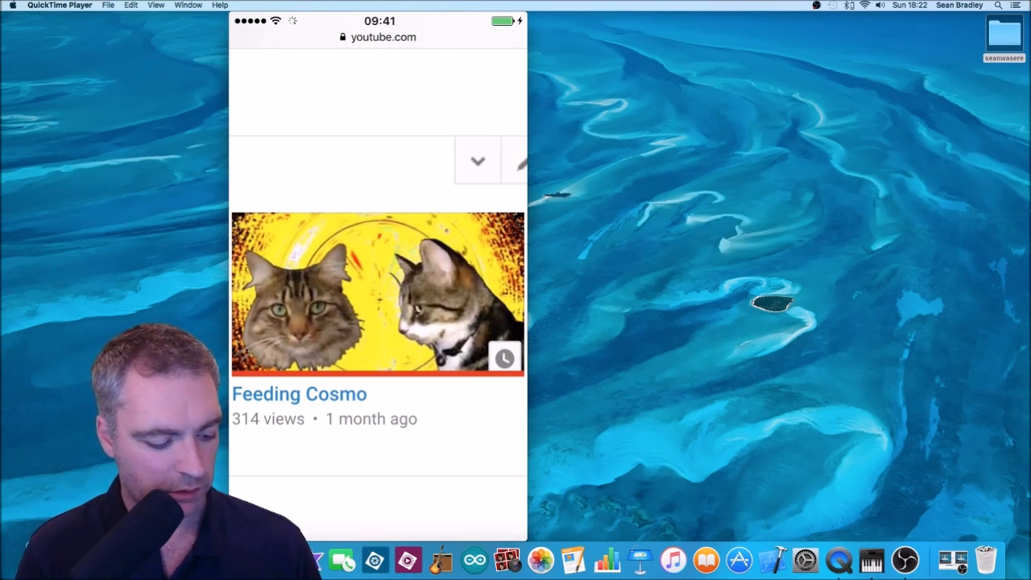
left_click(376, 292)
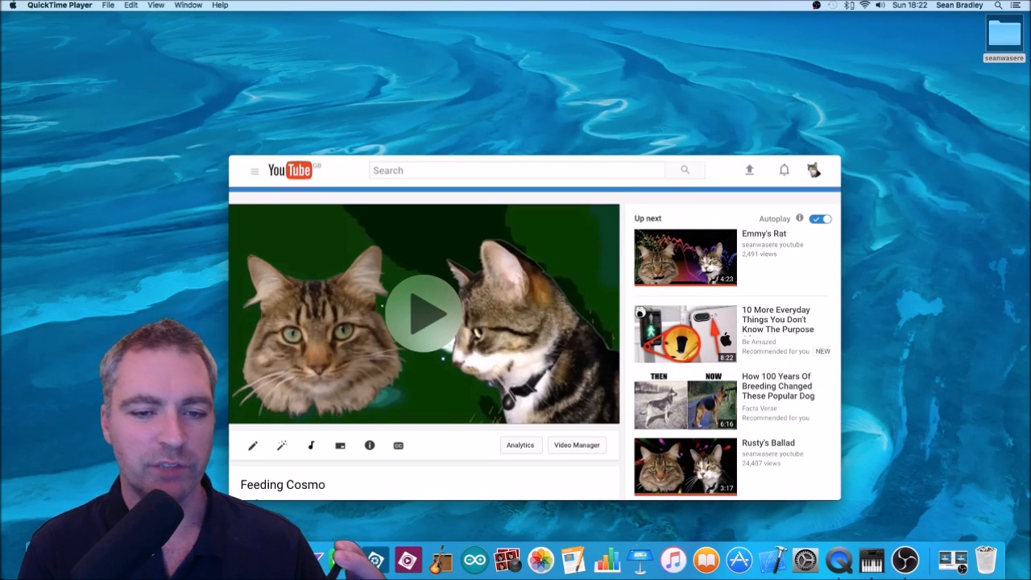
Play 'Feeding Cosmo' full screen and drag the recording window up and left.
left_click(425, 313)
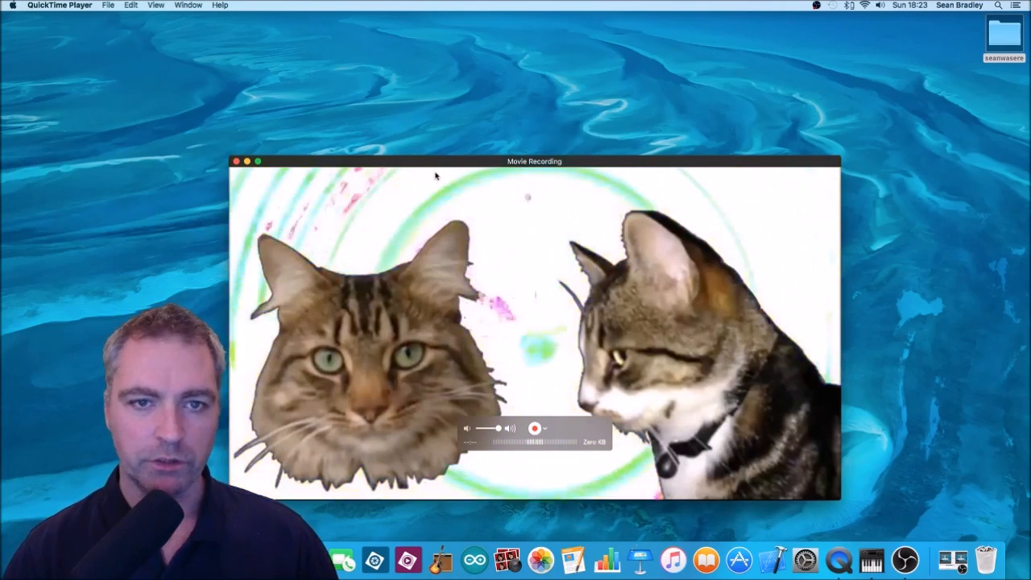
left_click_drag(533, 161, 503, 129)
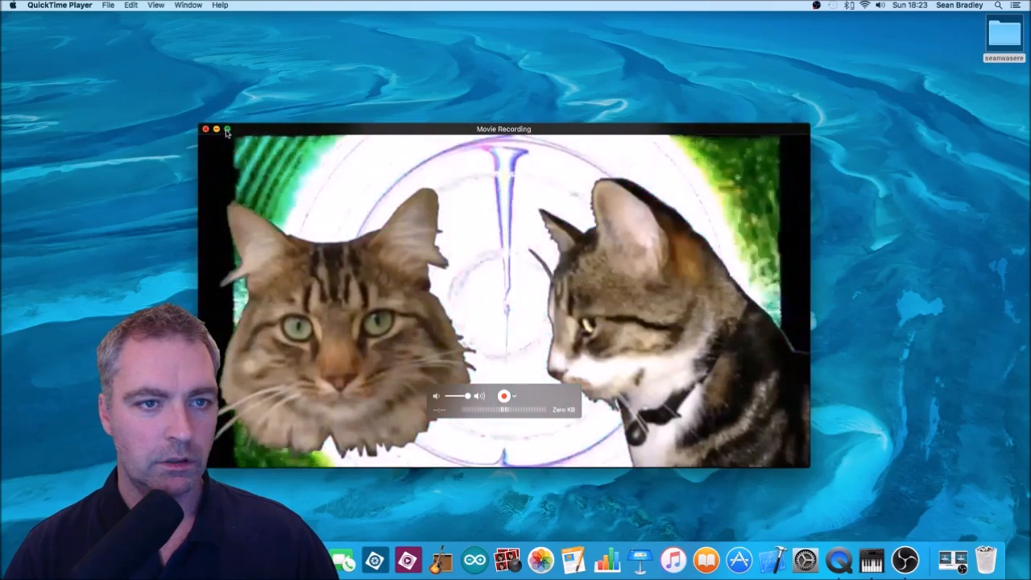
Shrink the Movie Recording window and drag it toward the screen centre.
left_click(228, 130)
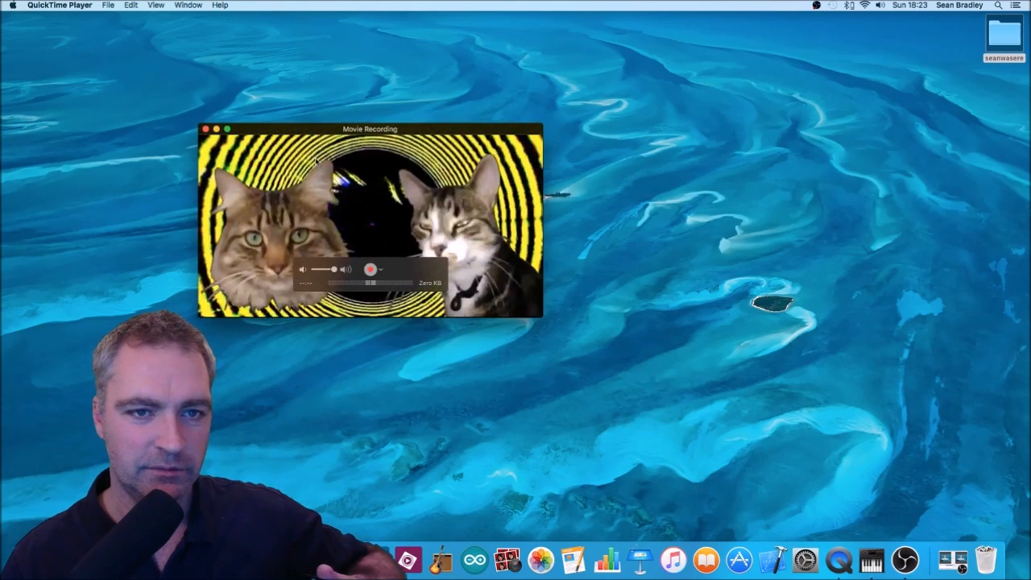
left_click_drag(368, 129, 504, 183)
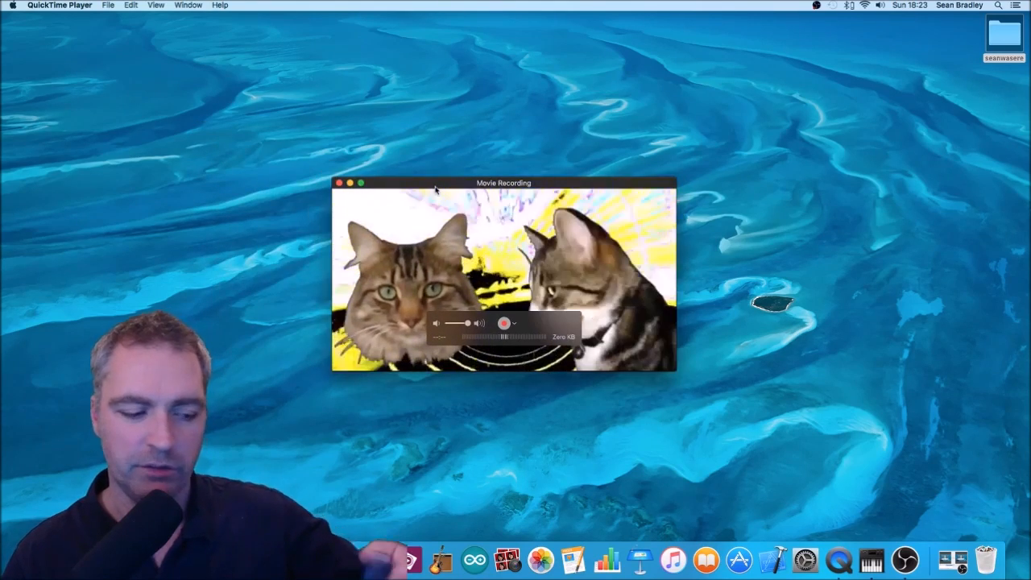